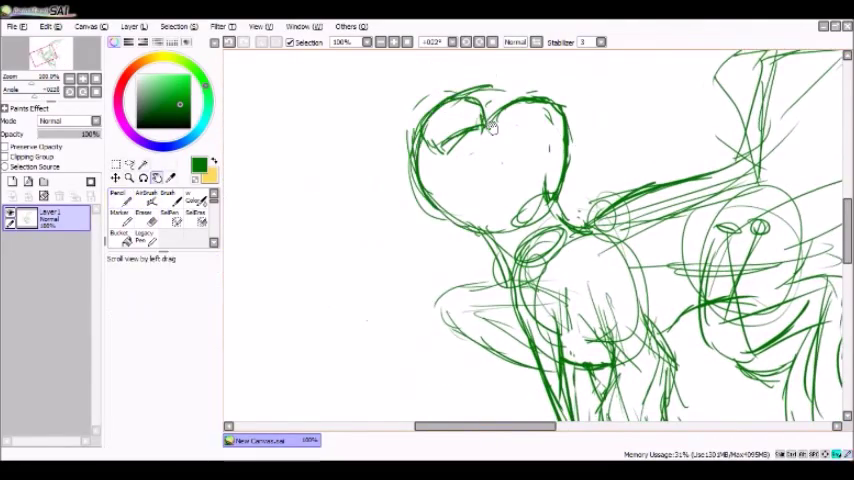
# - Switch to the Pencil tool to sketch the new head lines
pyautogui.click(119, 197)
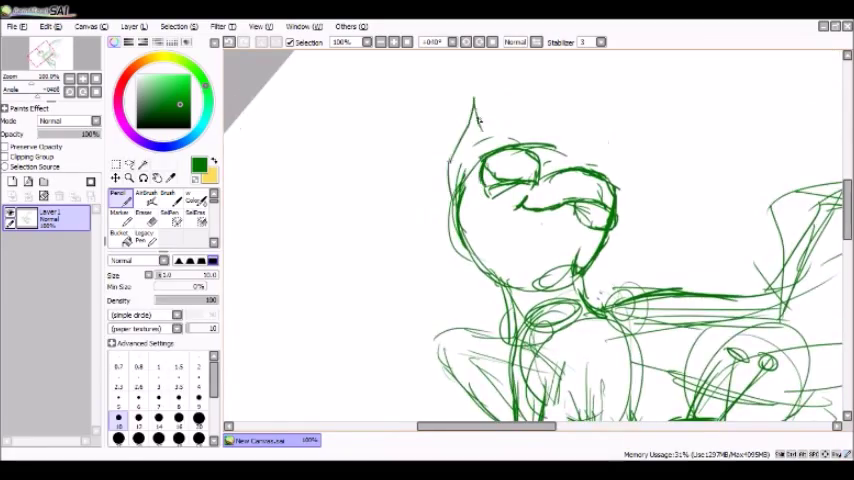